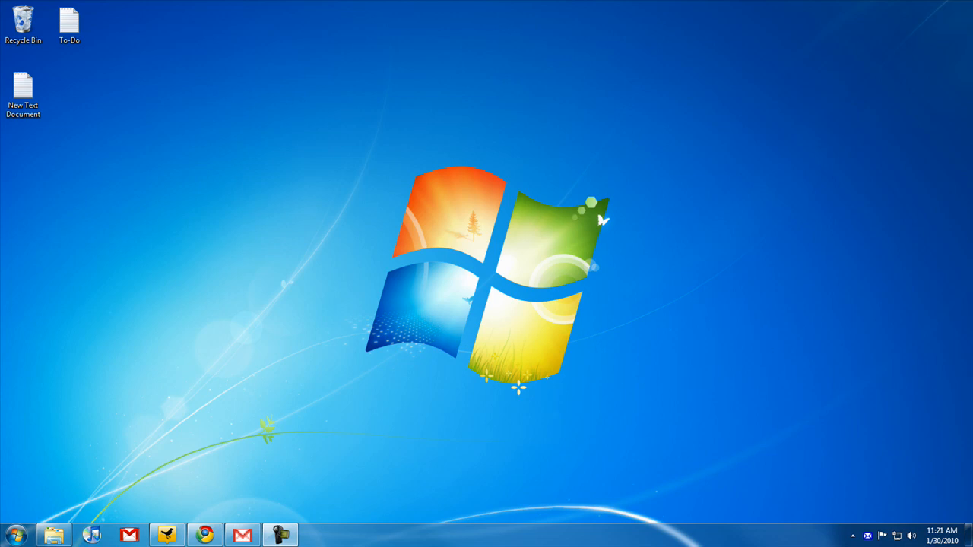
Search the Start menu for %temp% so the Temp folder result is offered.
{"action": "left_click", "coordinate": [15, 535]}
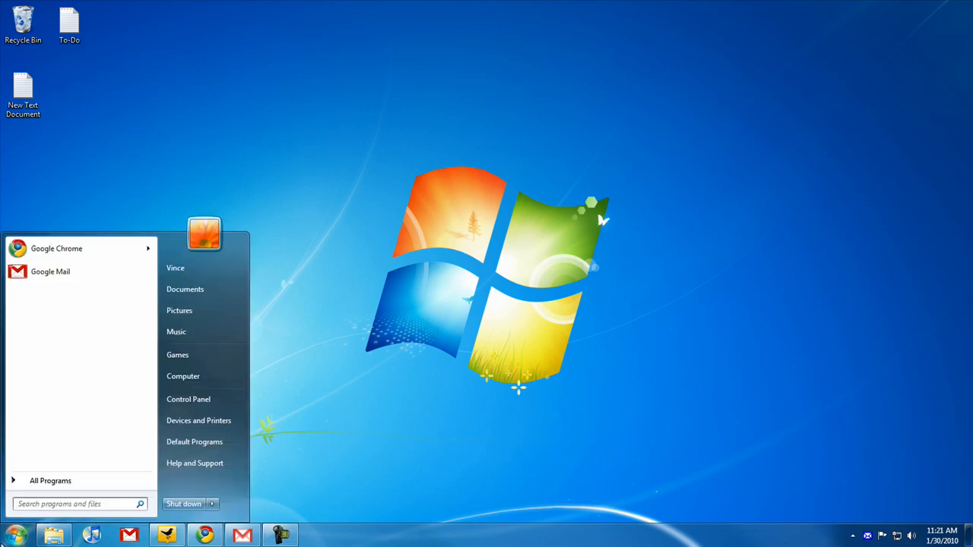
{"action": "left_click", "coordinate": [76, 505]}
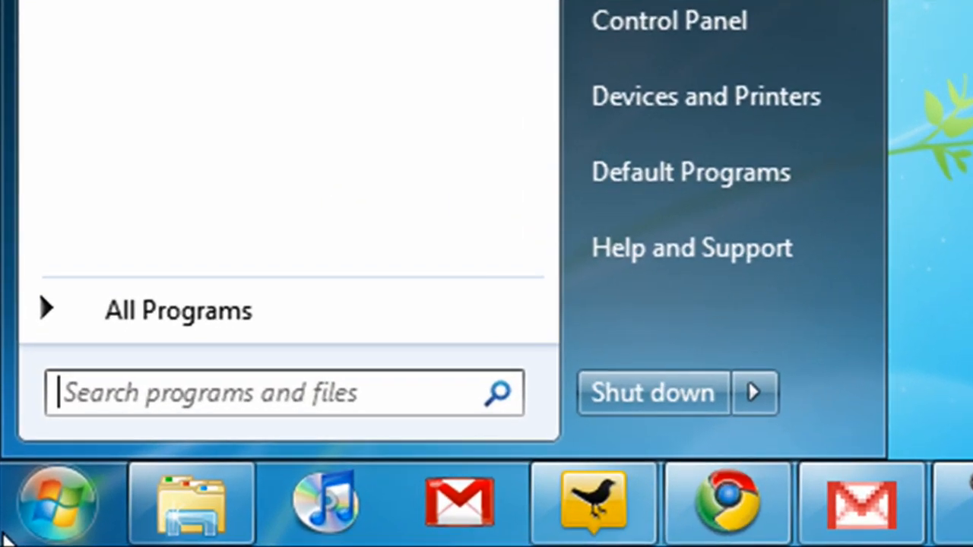
{"action": "type", "text": "%"}
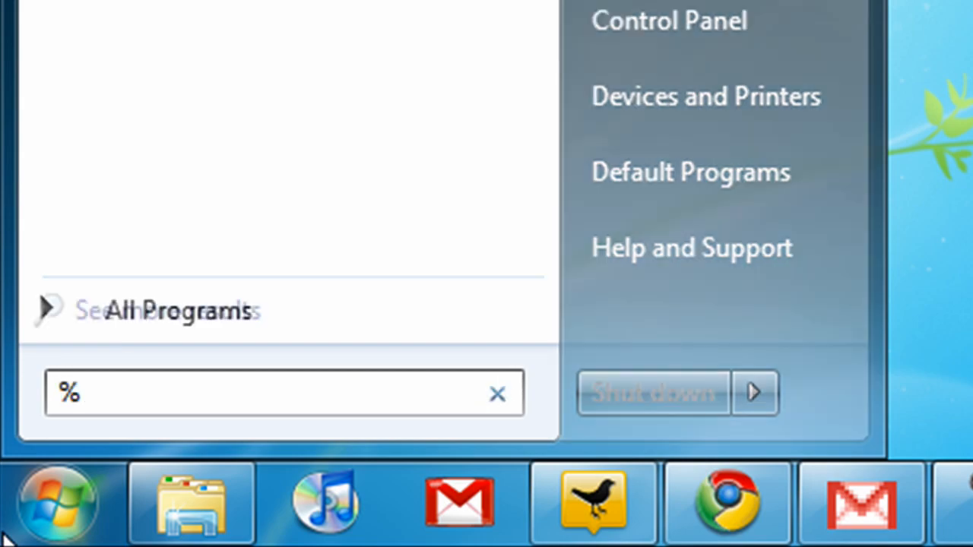
{"action": "type", "text": "temp%"}
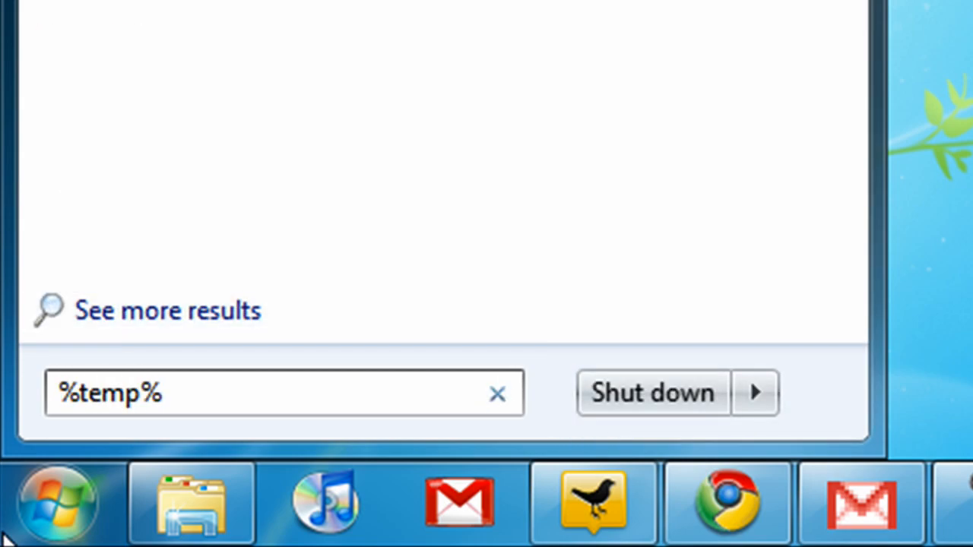
Open the AppData\Local\Temp folder in Explorer and scroll its 92 items.
{"action": "key", "text": "enter"}
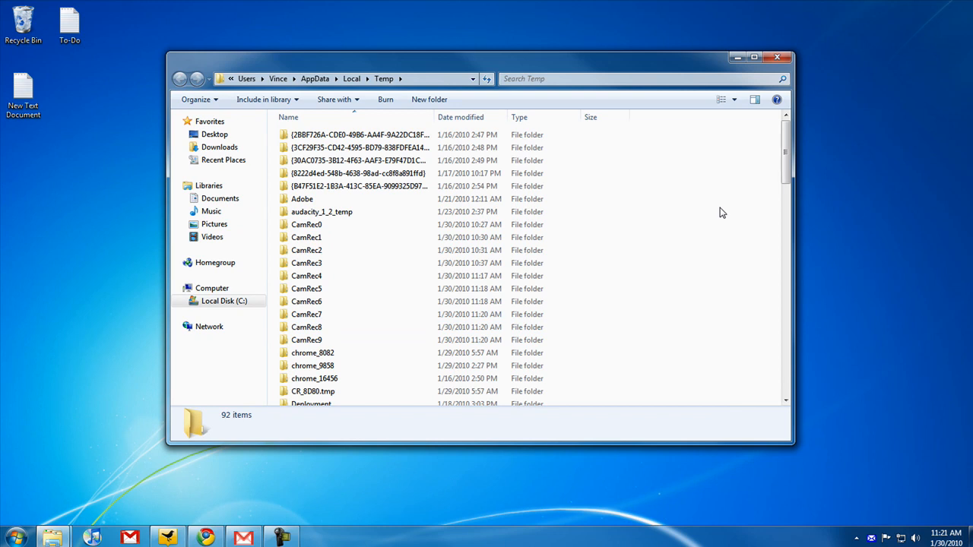
{"action": "mouse_move", "coordinate": [788, 149]}
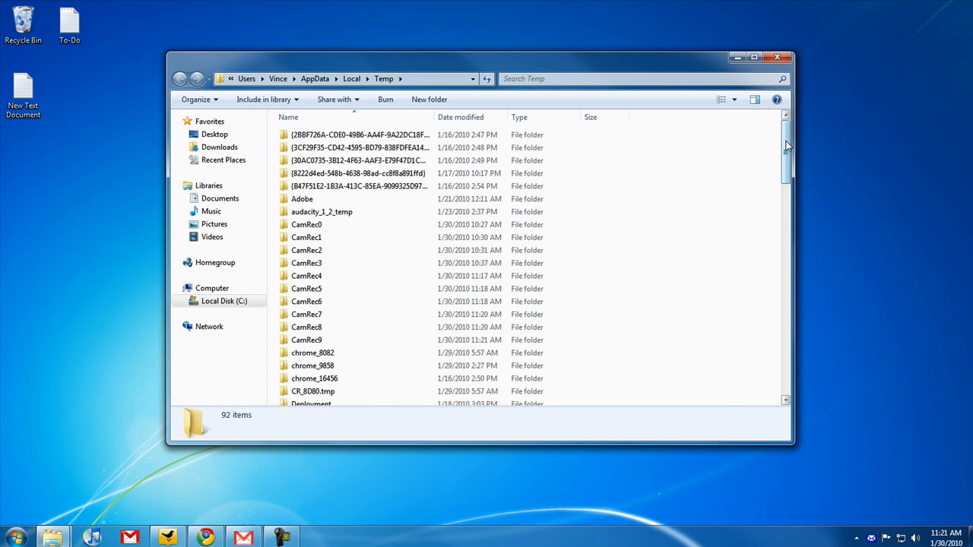
{"action": "scroll", "scroll_direction": "down", "scroll_amount": 3}
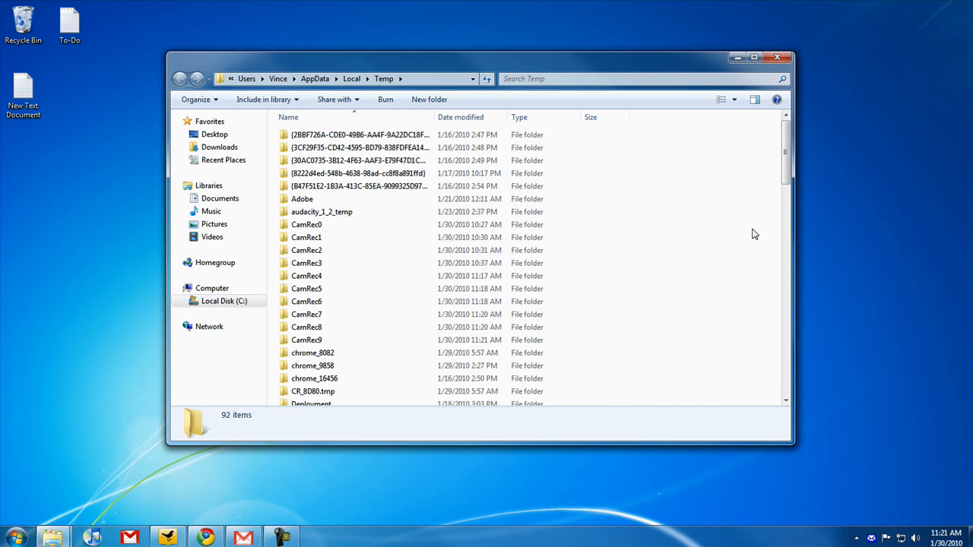
Select all 92 Temp items, request deletion, then decline with No.
{"action": "key", "text": "ctrl+a"}
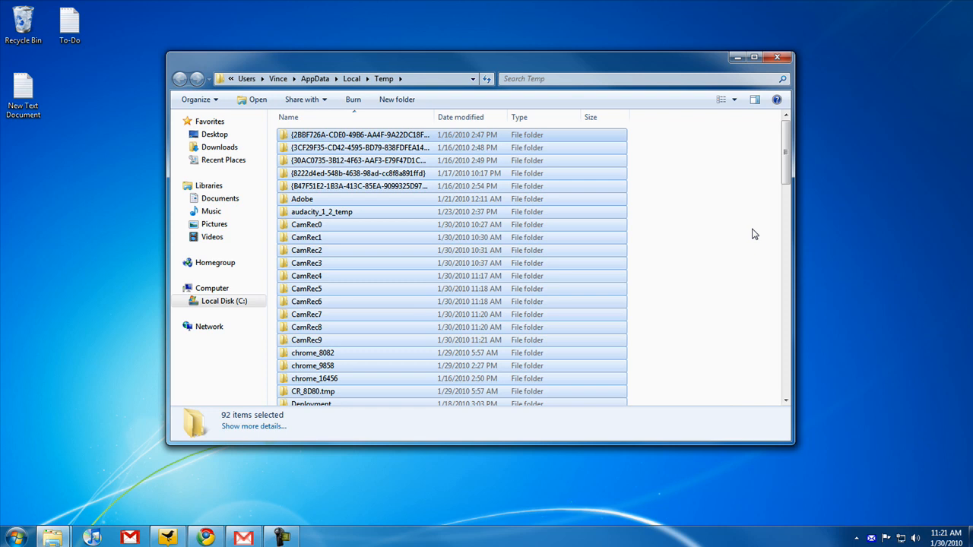
{"action": "key", "text": "Delete"}
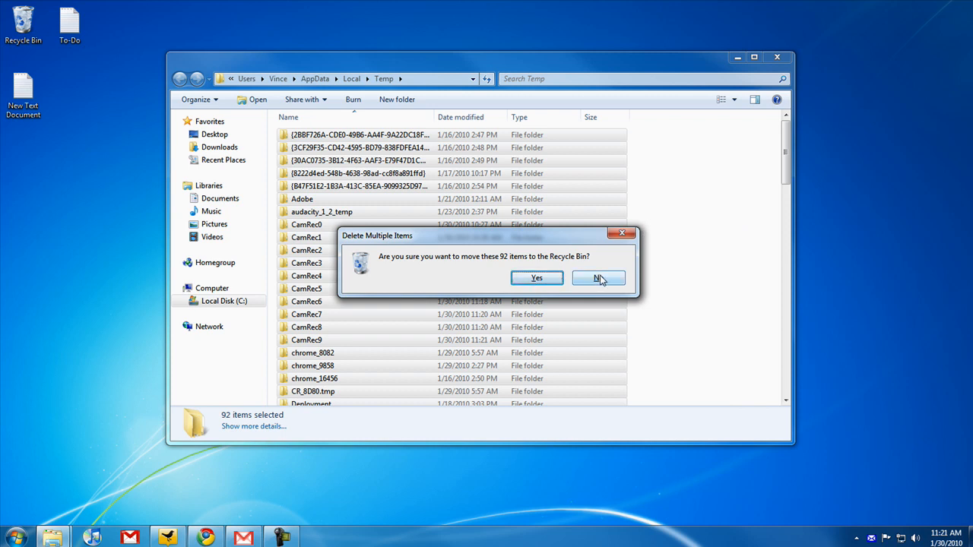
{"action": "left_click", "coordinate": [599, 277]}
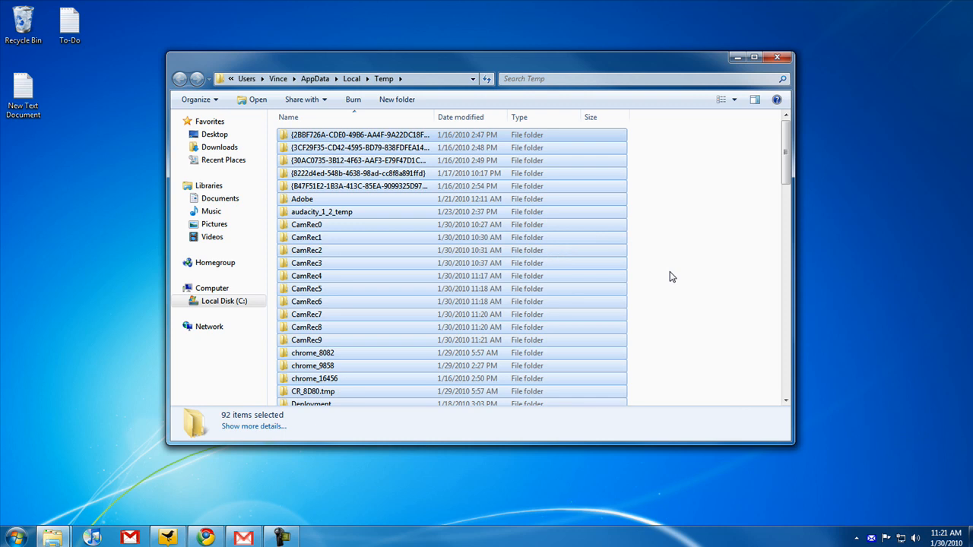